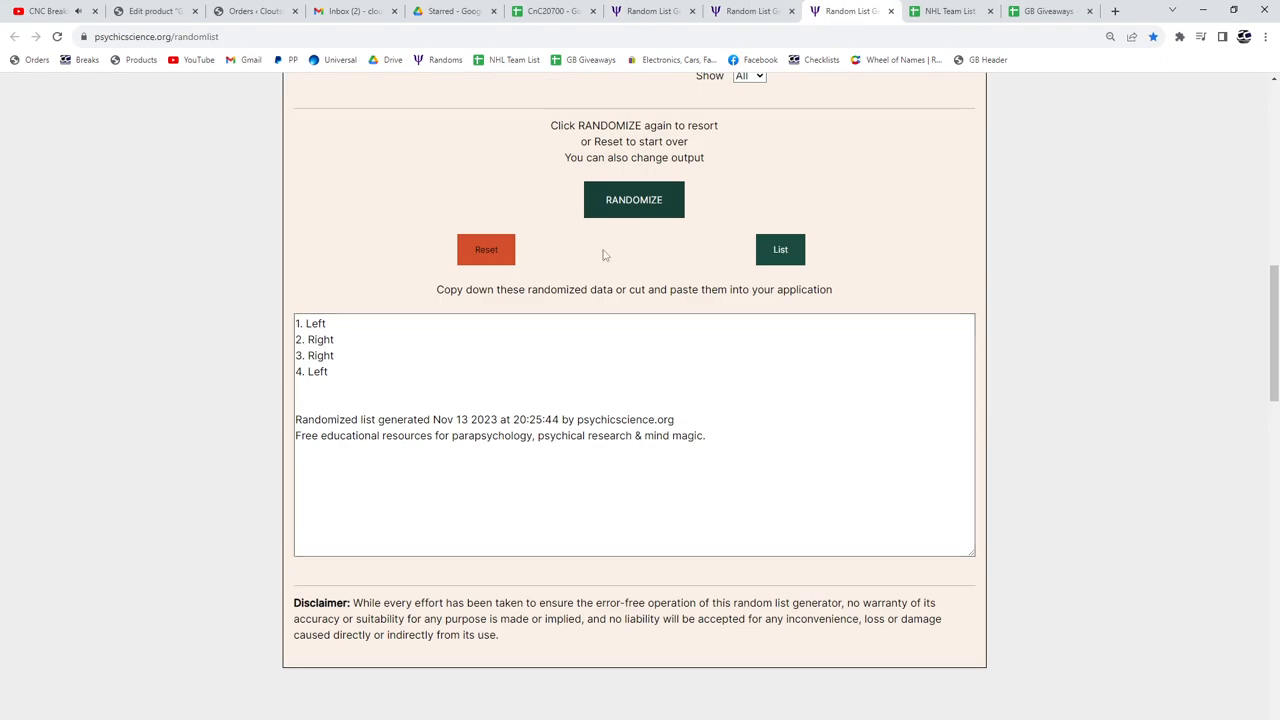
# - Randomize the four-item Left/Right list twice to get a new order
pyautogui.click(634, 200)
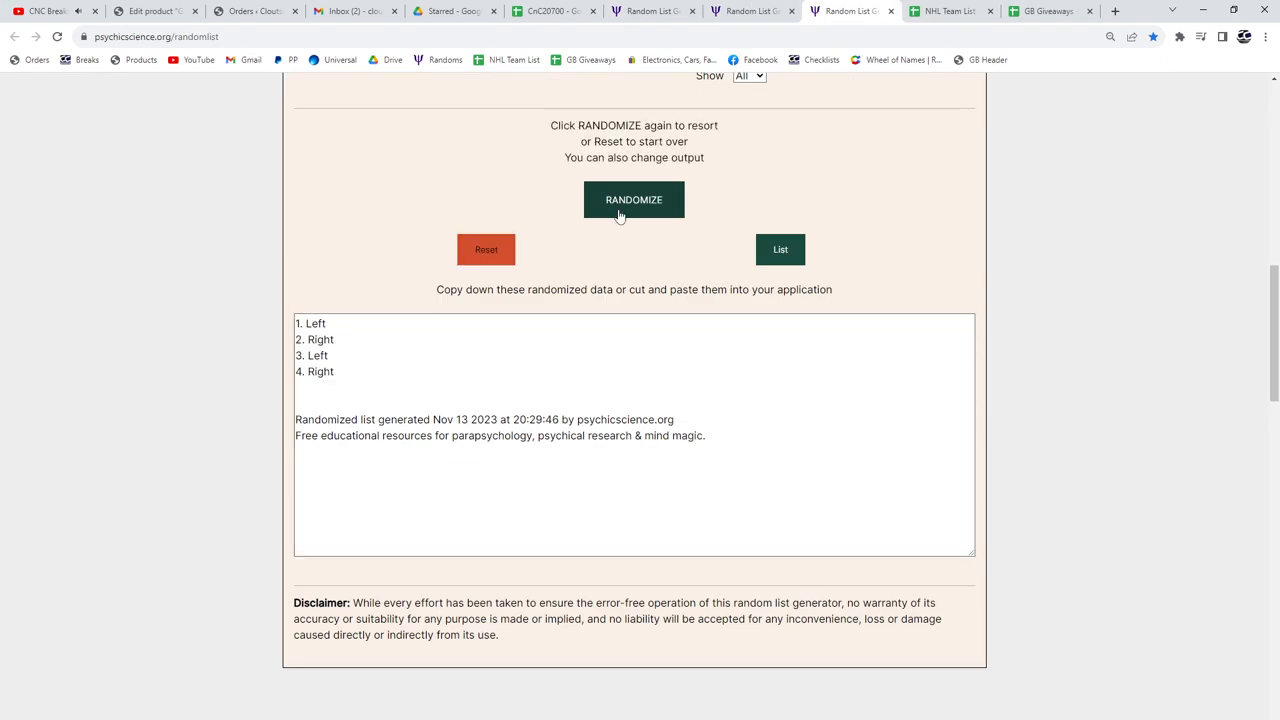
pyautogui.click(632, 200)
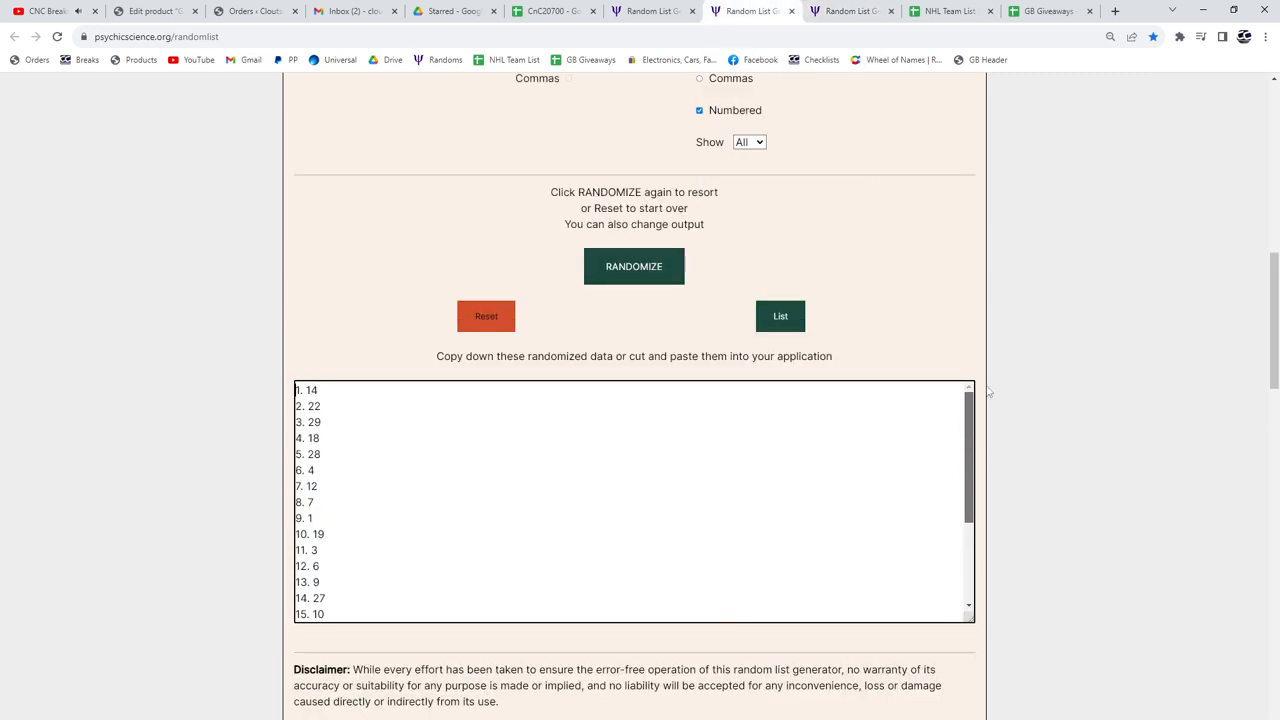
# - Randomize the spot-number list twice, then select the first result, 30
pyautogui.doubleClick(308, 388)
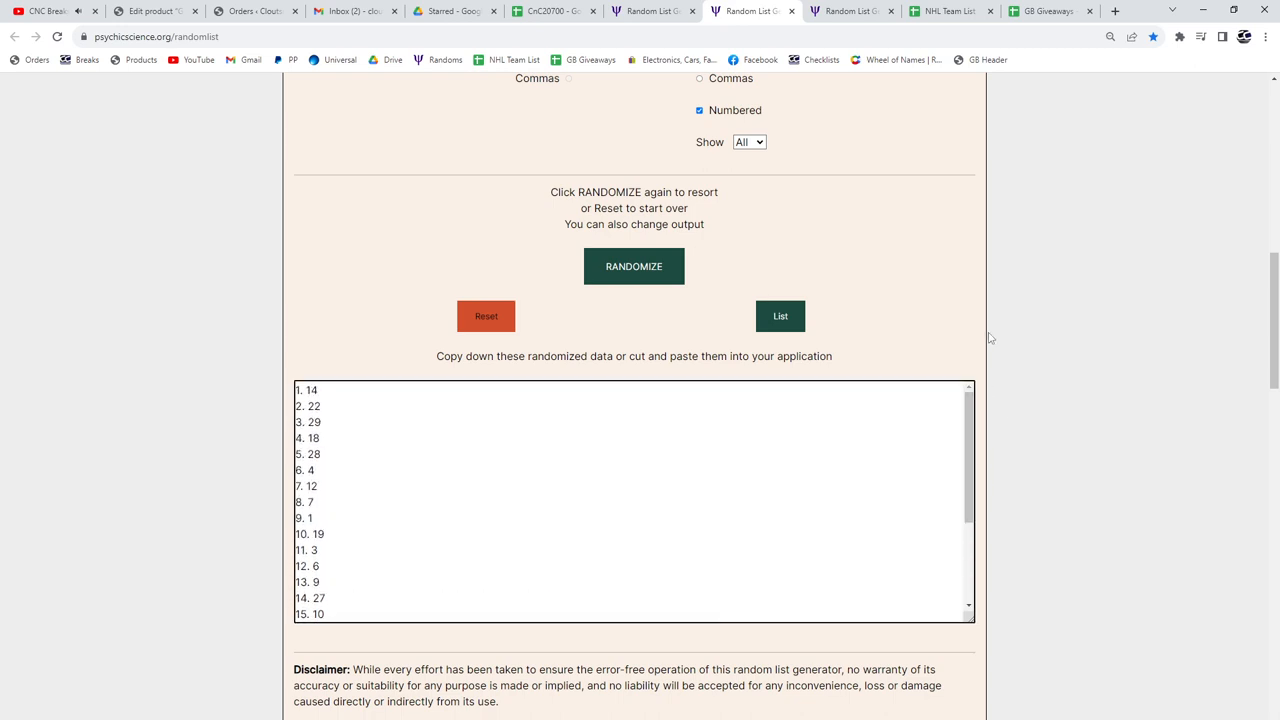
pyautogui.click(634, 266)
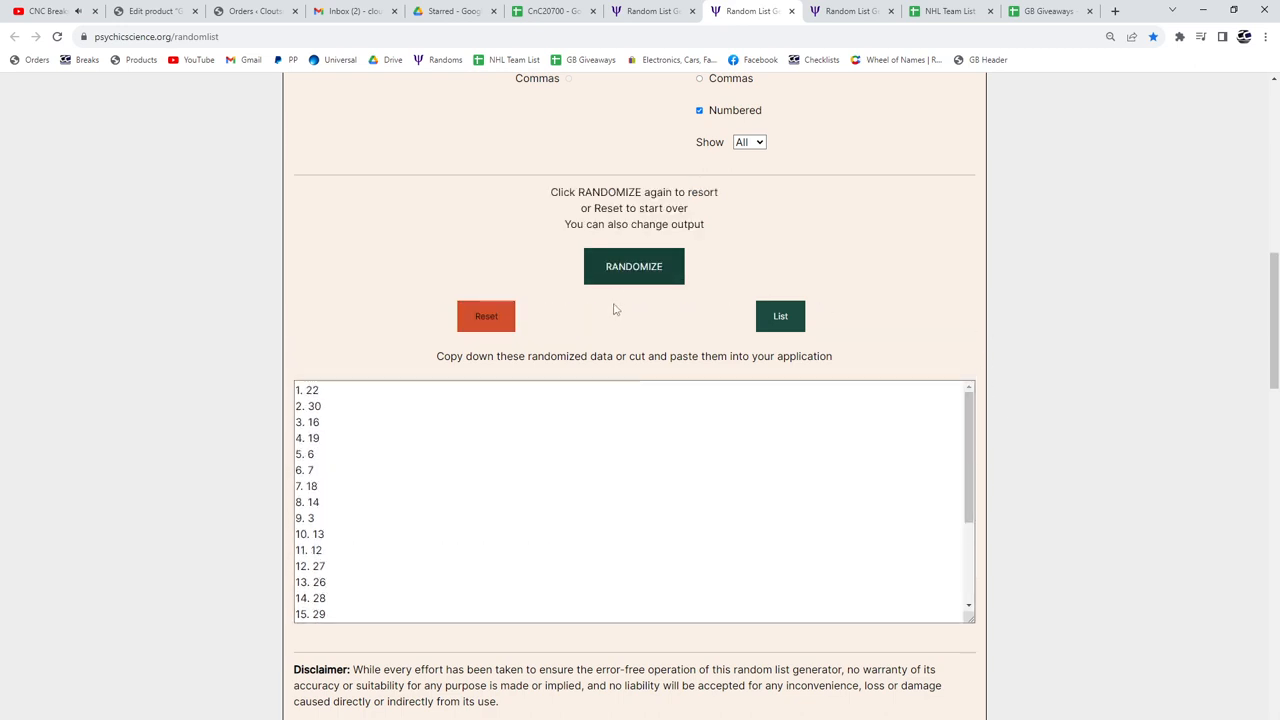
pyautogui.click(632, 266)
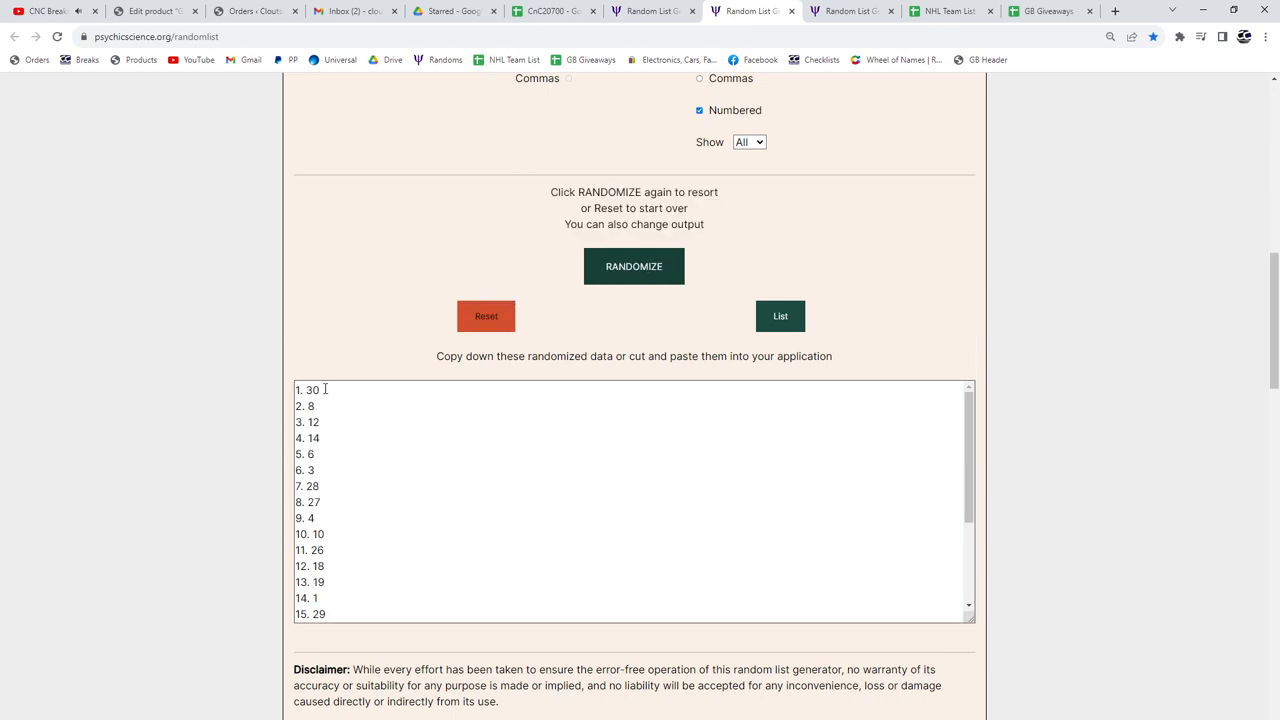
pyautogui.doubleClick(312, 390)
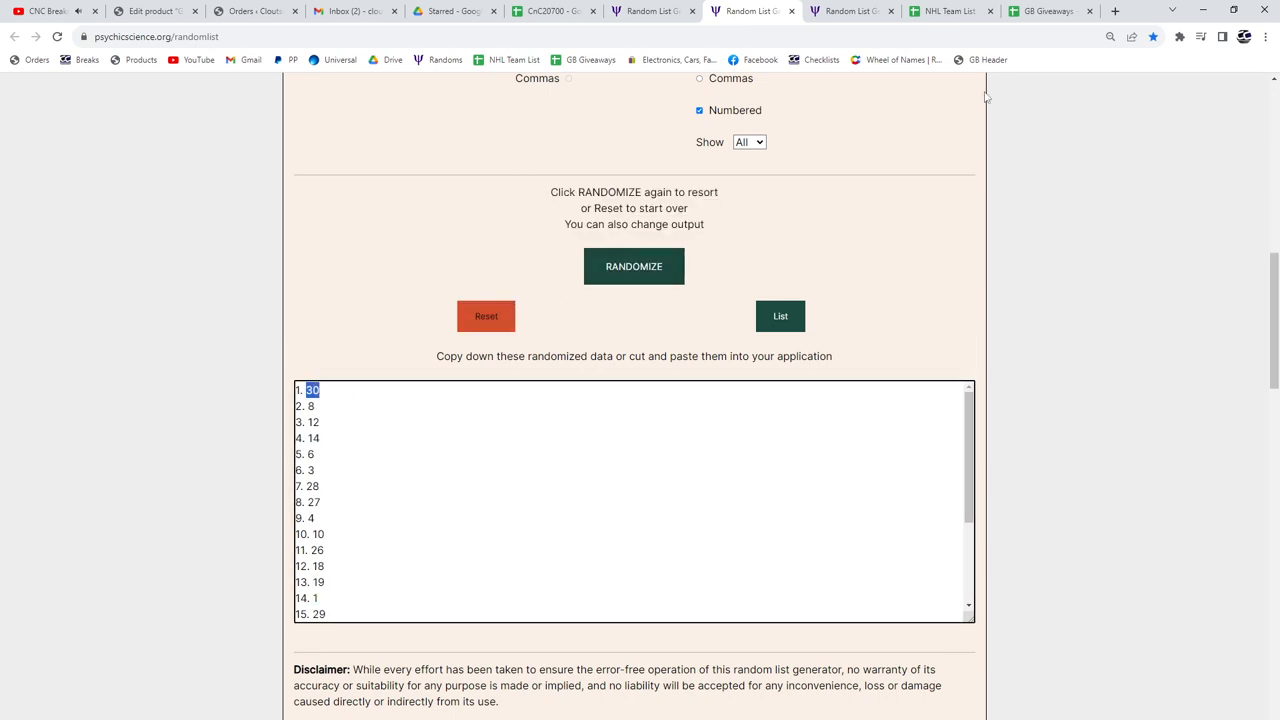
pyautogui.moveTo(632, 348)
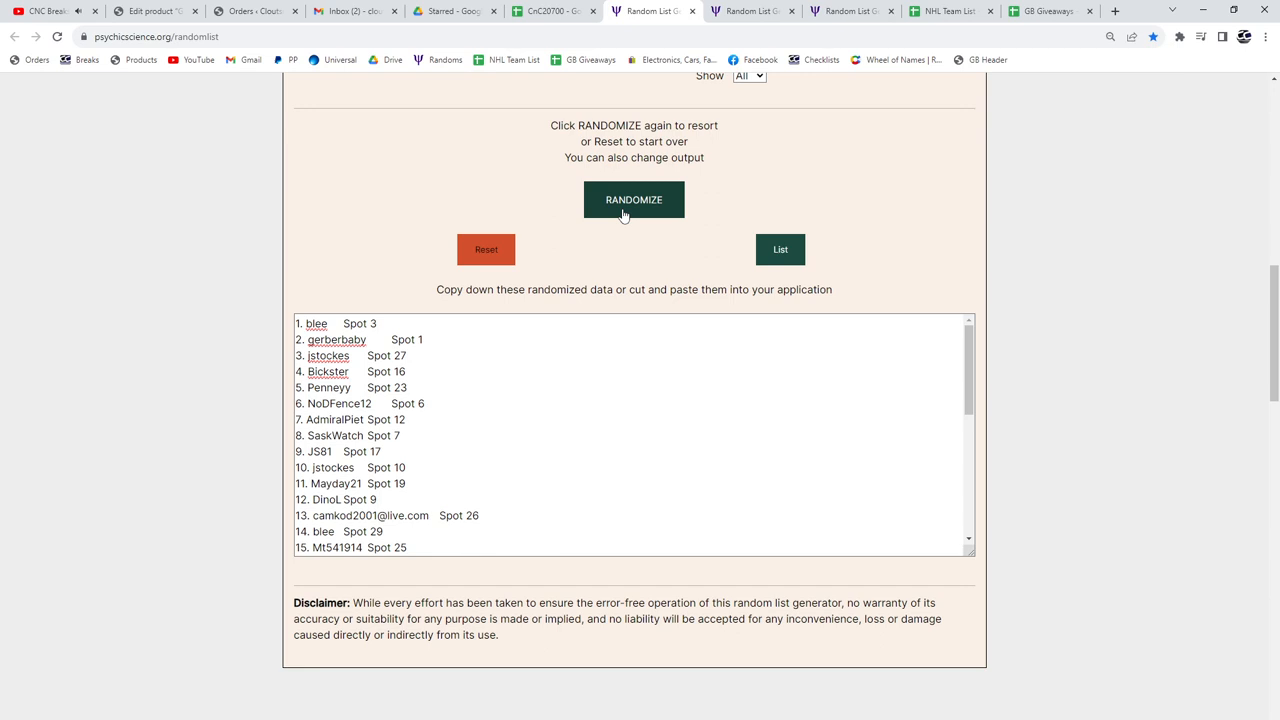
# - Randomize the buyer-name list so each name pairs with a new spot number
pyautogui.click(632, 200)
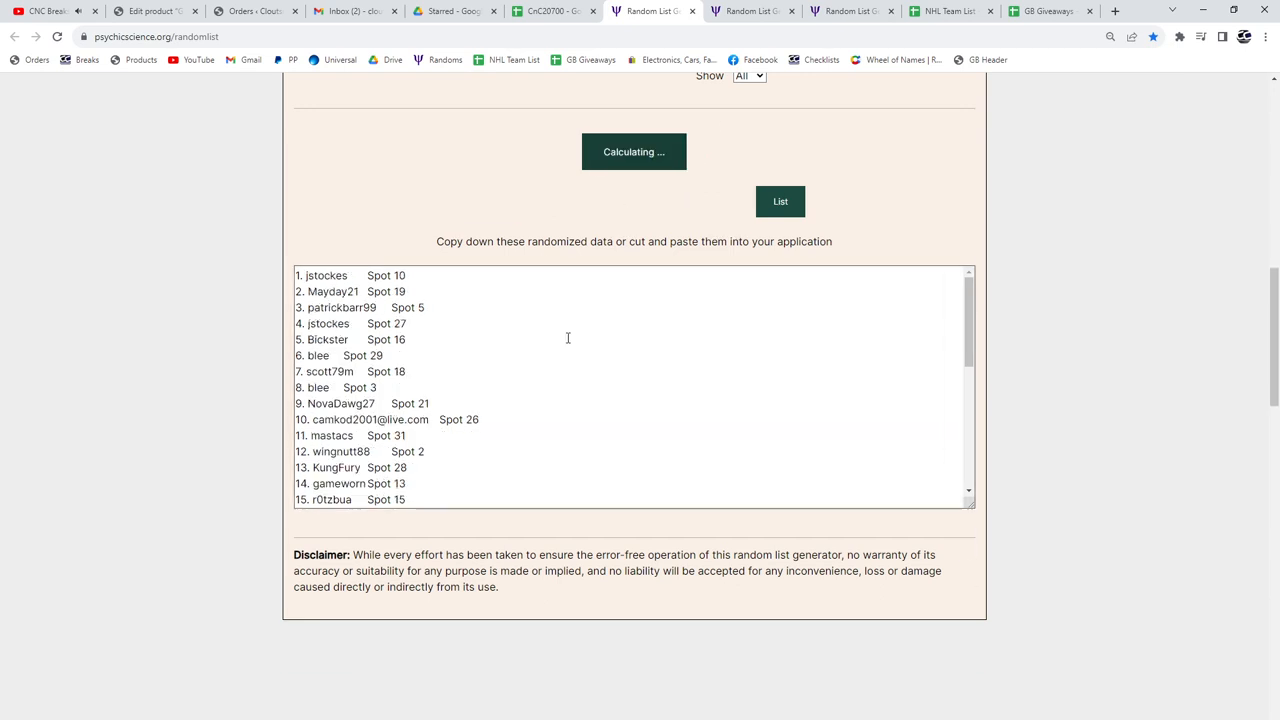